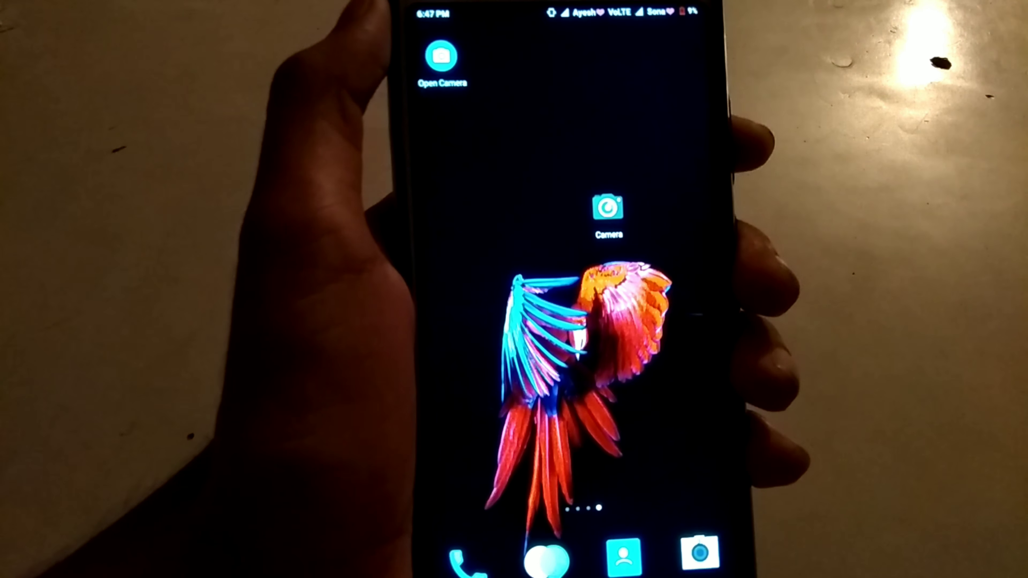
# Step: Launch the stock Camera app from the home screen into its video viewfinder
pyautogui.click(609, 210)
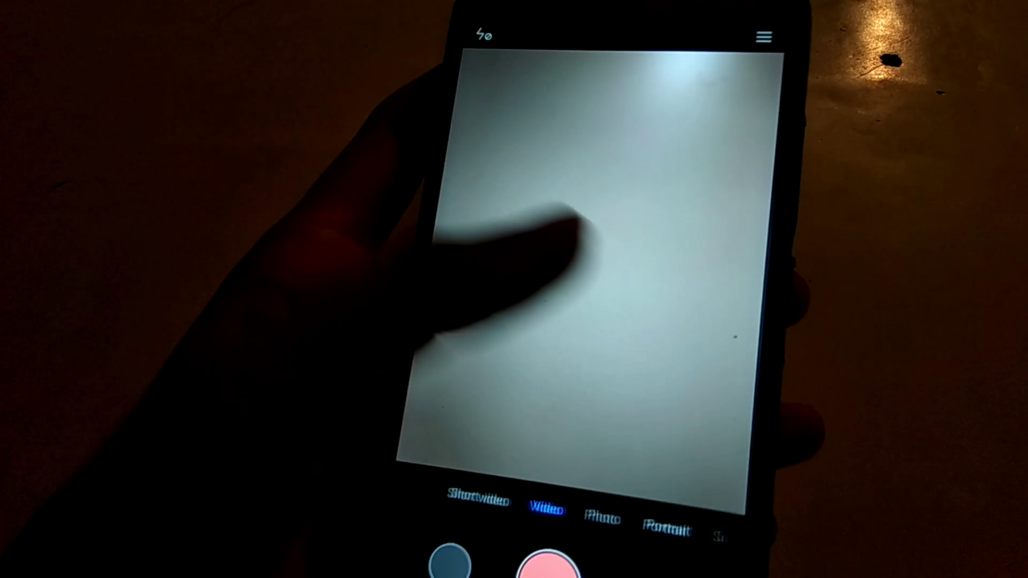
# Step: Review MIUI Camera's video quality choices, which top out at Full HD, without changing them
pyautogui.click(765, 35)
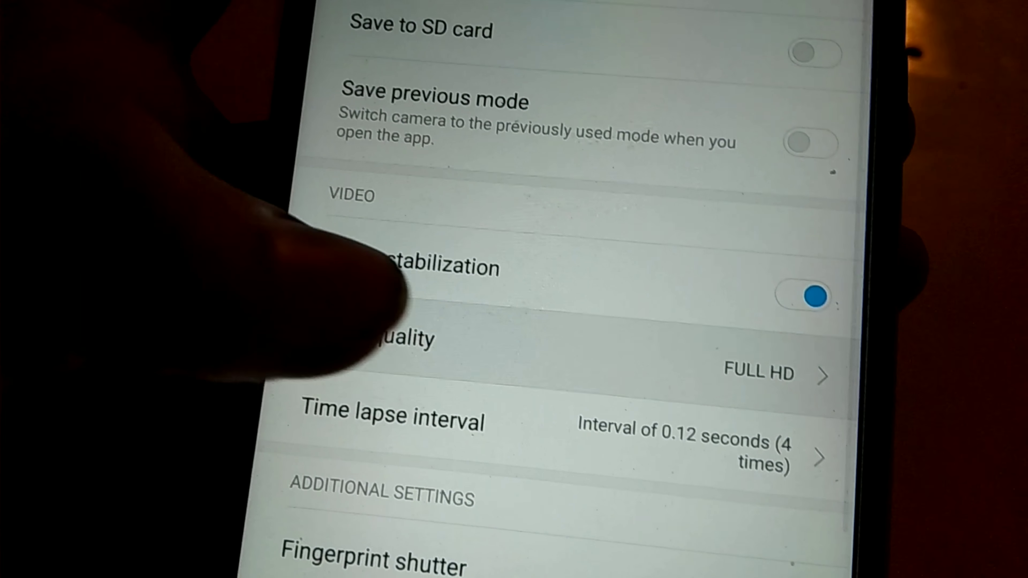
pyautogui.click(757, 374)
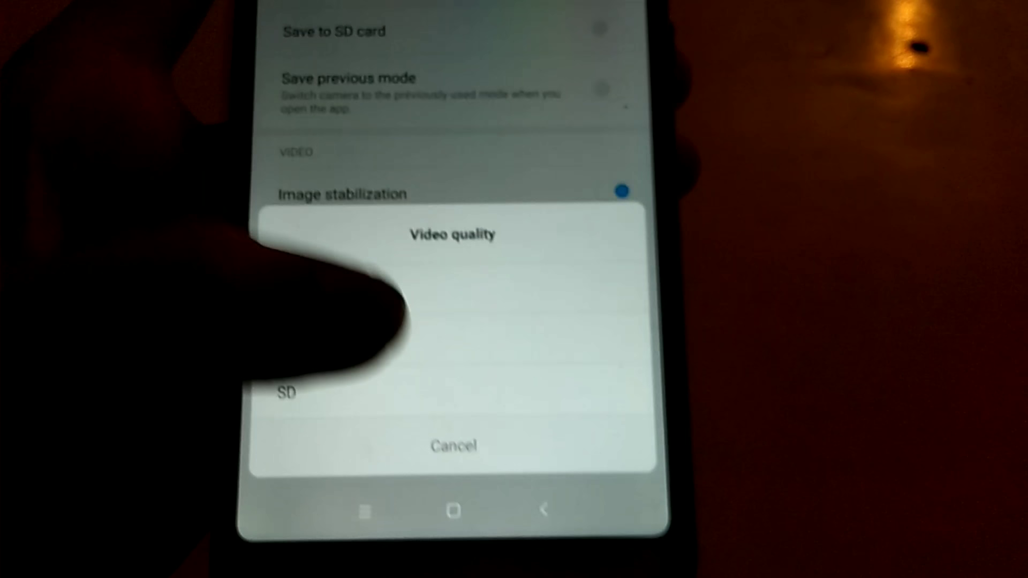
pyautogui.click(453, 444)
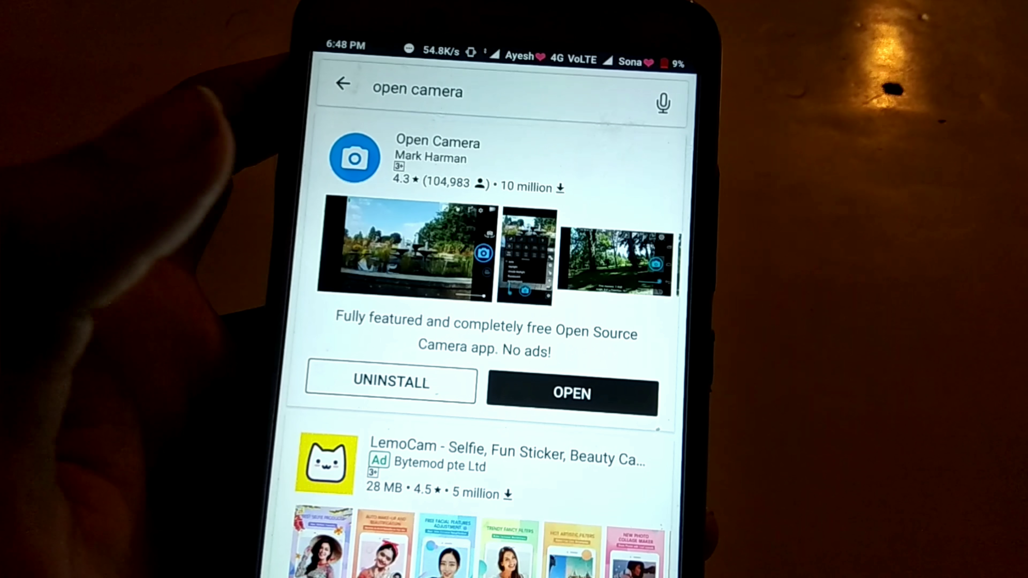
# Step: Launch the newly installed Open Camera app from the Play Store
pyautogui.click(572, 392)
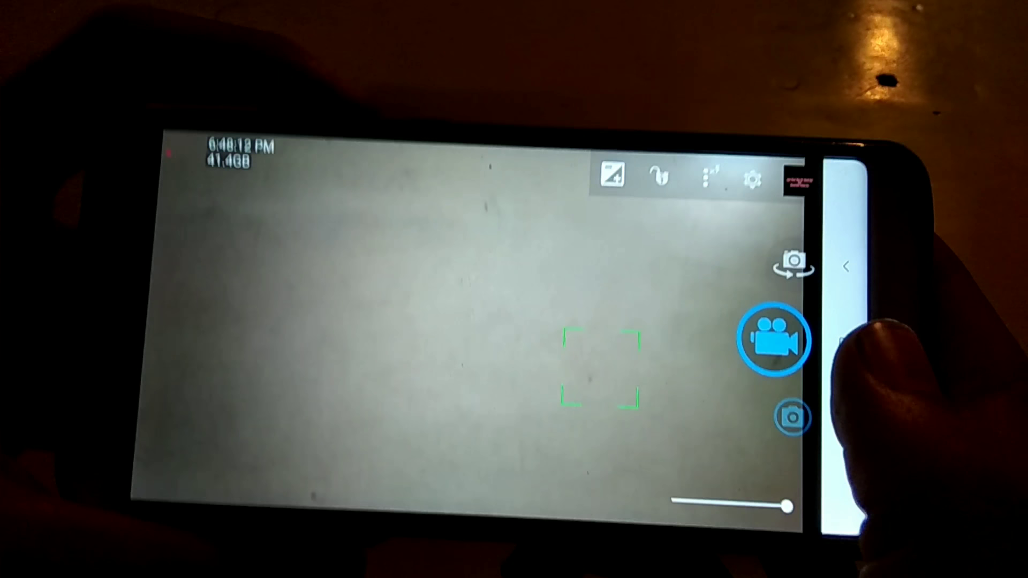
# Step: Browse Open Camera's video settings down to the video resolution choices
pyautogui.click(753, 178)
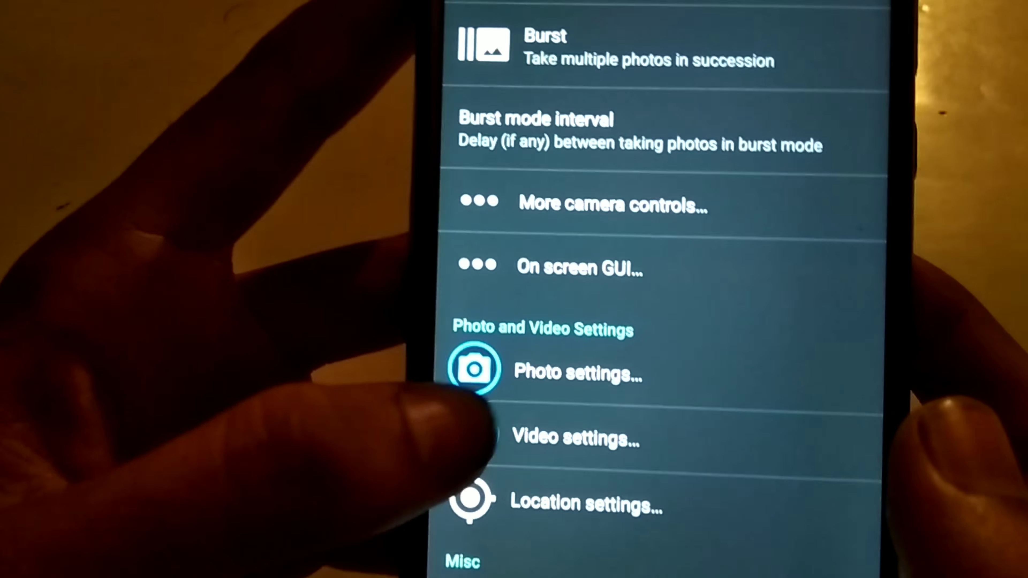
pyautogui.click(574, 438)
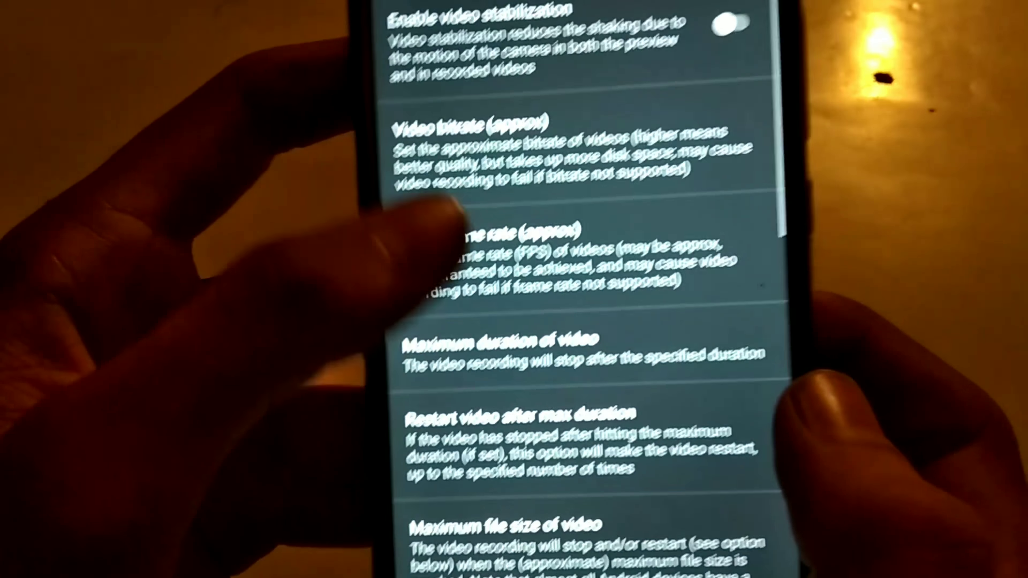
pyautogui.scroll(-3)
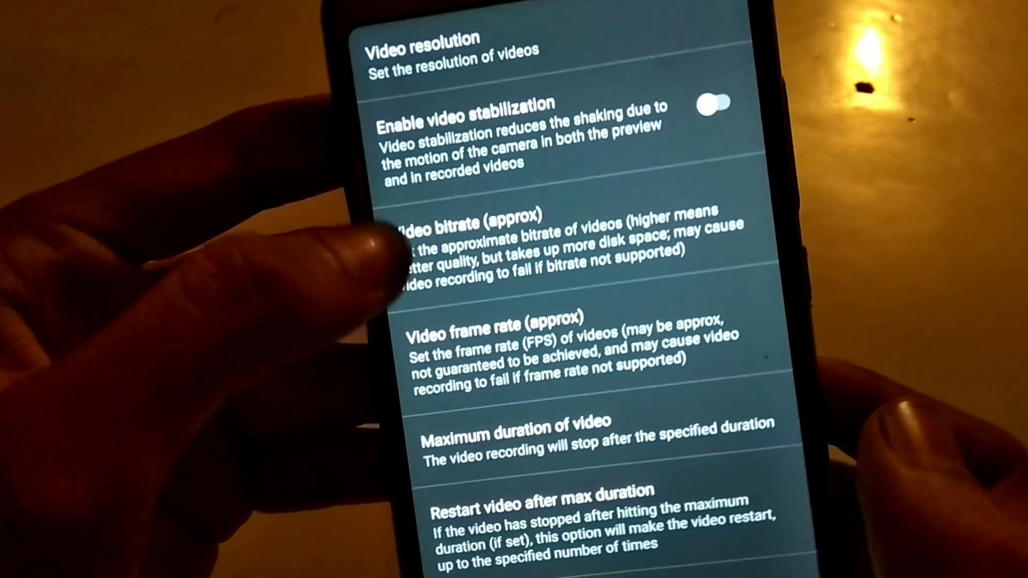
pyautogui.click(432, 55)
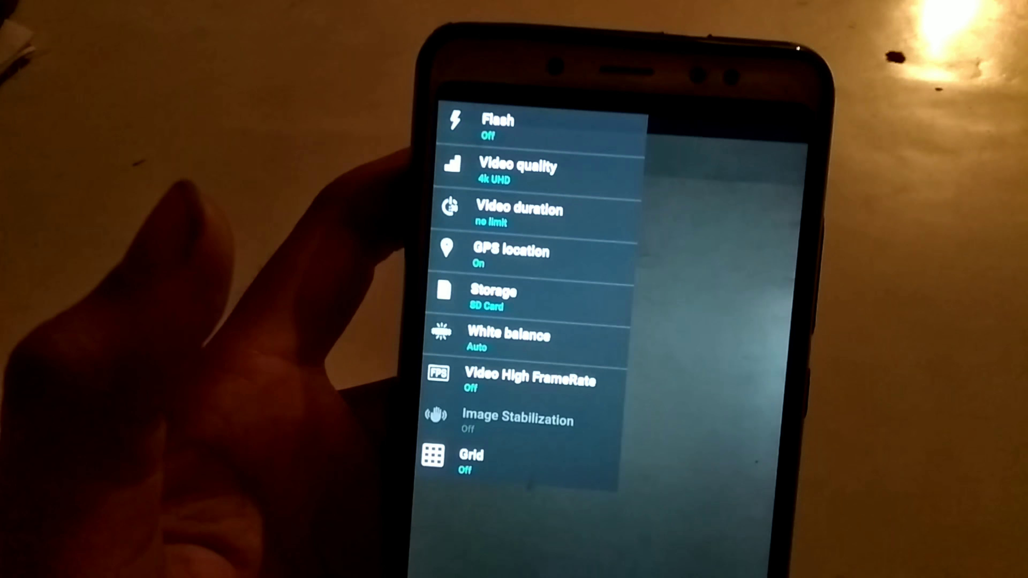
# Step: Bring up the video quality list offering 4K UHD through QVGA
pyautogui.click(517, 172)
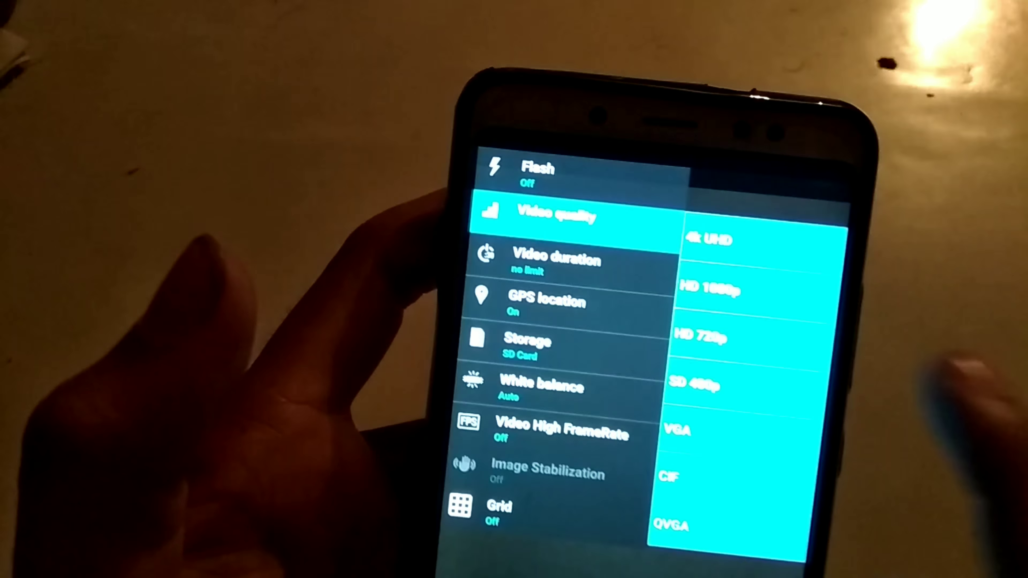